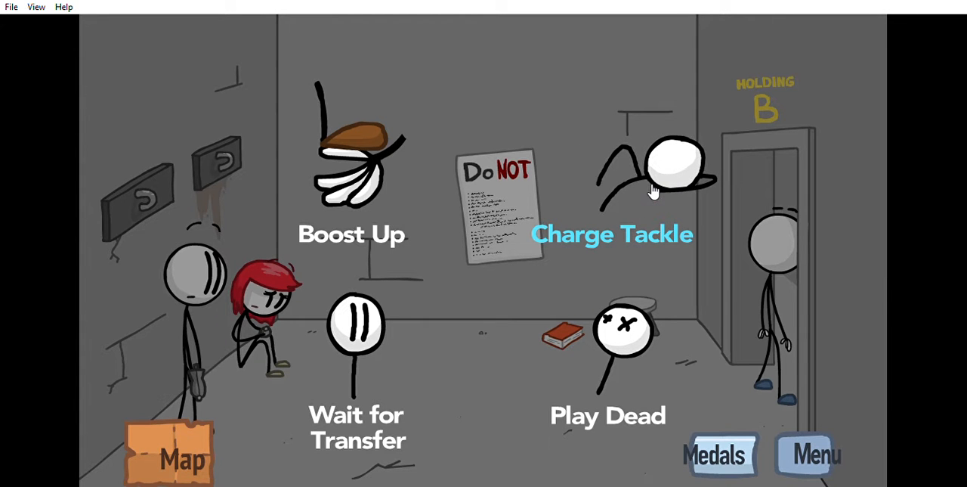
- Pick a holding-room escape choice and watch it end in the 'Pretty convincing there.' fail
{"action": "left_click", "coordinate": [612, 234]}
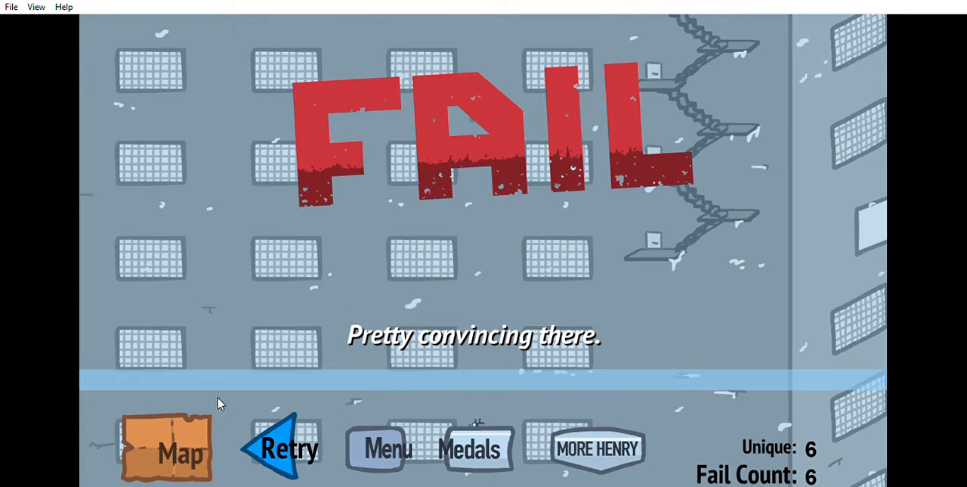
- Retry and play the next choice until it fails with '2 fast 4 you'
{"action": "left_click", "coordinate": [288, 448]}
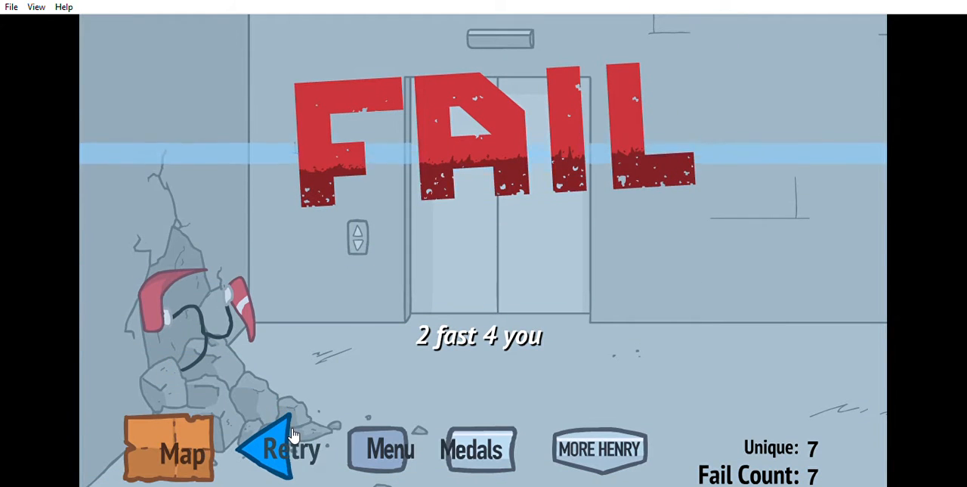
- Retry to reach the overhead compound scene, then view the Cafeteria (Government) route map
{"action": "left_click", "coordinate": [290, 448]}
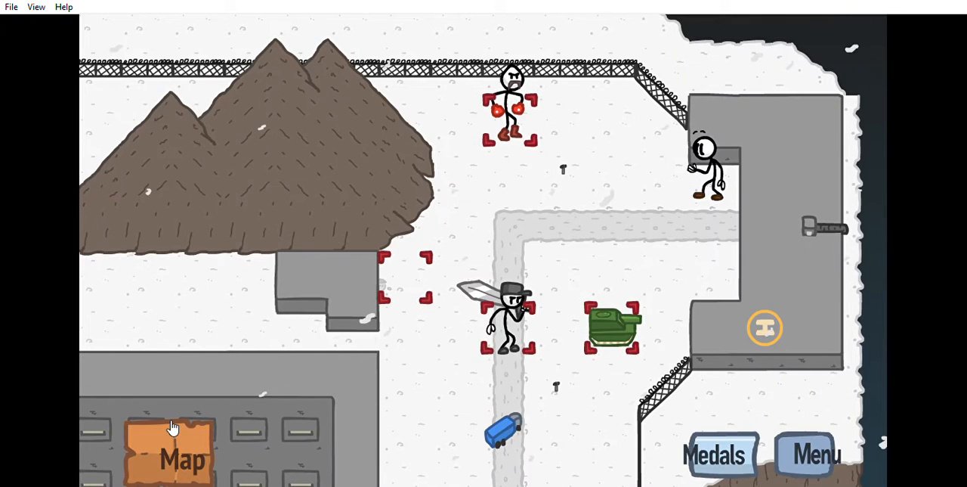
{"action": "left_click", "coordinate": [181, 454]}
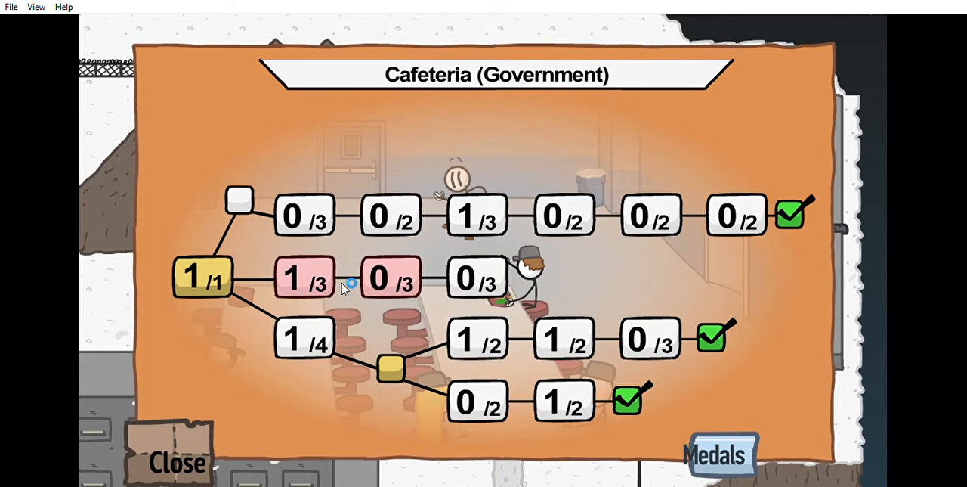
- Jump to an unfinished map branch and play it to the 'That wasn't scary...' fail
{"action": "left_click", "coordinate": [391, 277]}
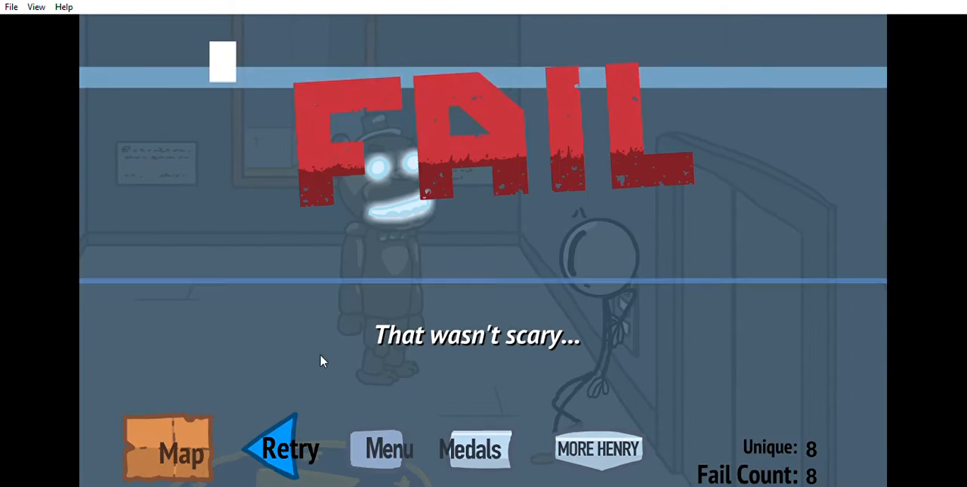
- Retry and play on until the truck crashes into a tree ('Eyes on the road man!')
{"action": "left_click", "coordinate": [290, 447]}
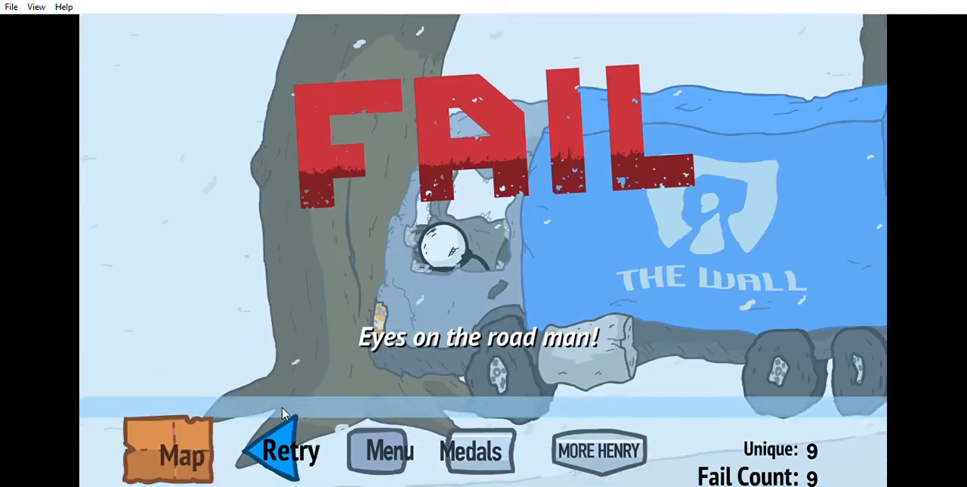
- Retry and use the Warp Star at the overturned truck, landing back in the cell
{"action": "left_click", "coordinate": [289, 449]}
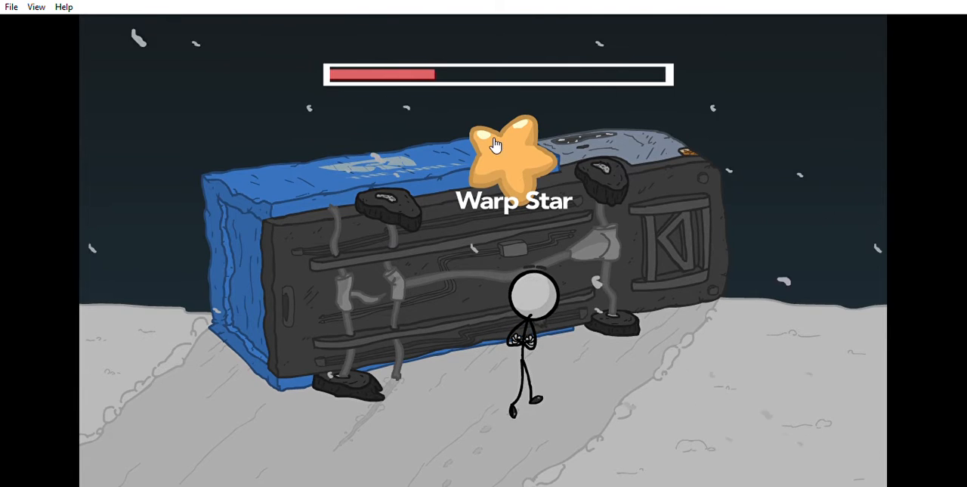
{"action": "left_click", "coordinate": [495, 148]}
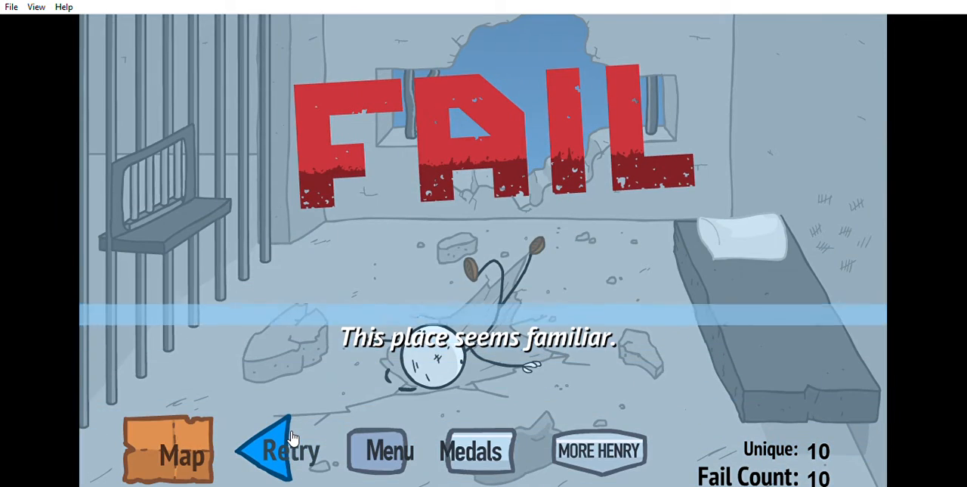
- Retry after the Warp Star fail to return to the overturned truck by the icy water
{"action": "left_click", "coordinate": [286, 450]}
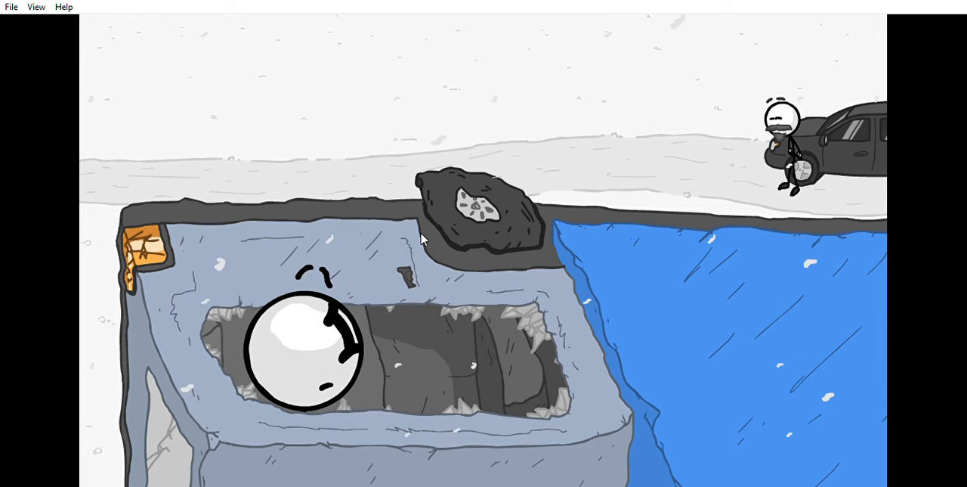